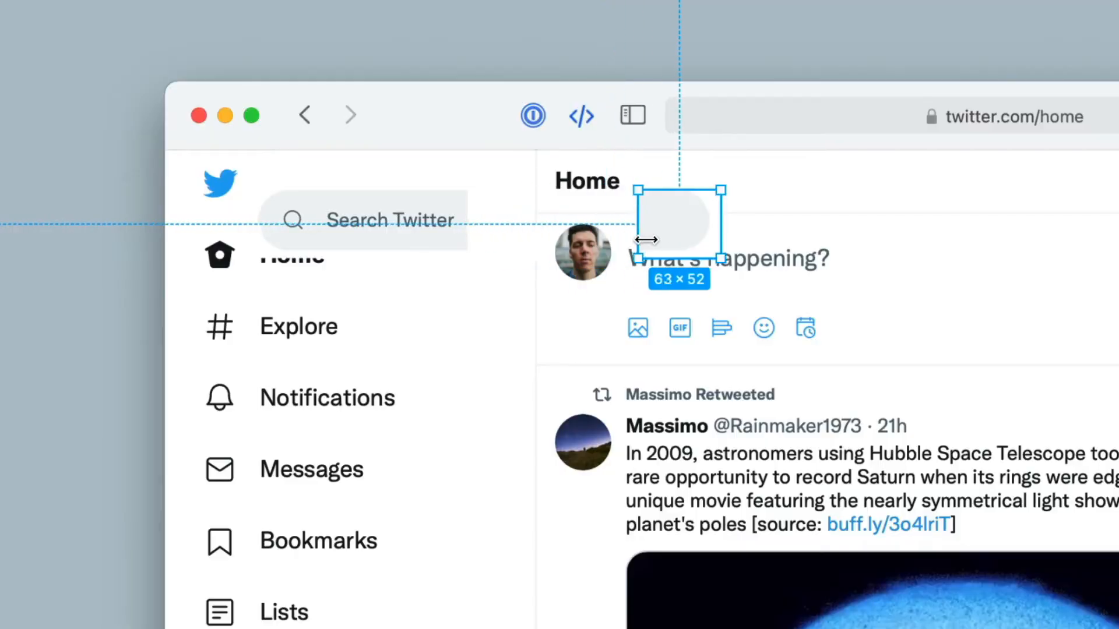
Resize the grey rounded block so it covers the compose area of the screenshot
drag(678, 221, 511, 221)
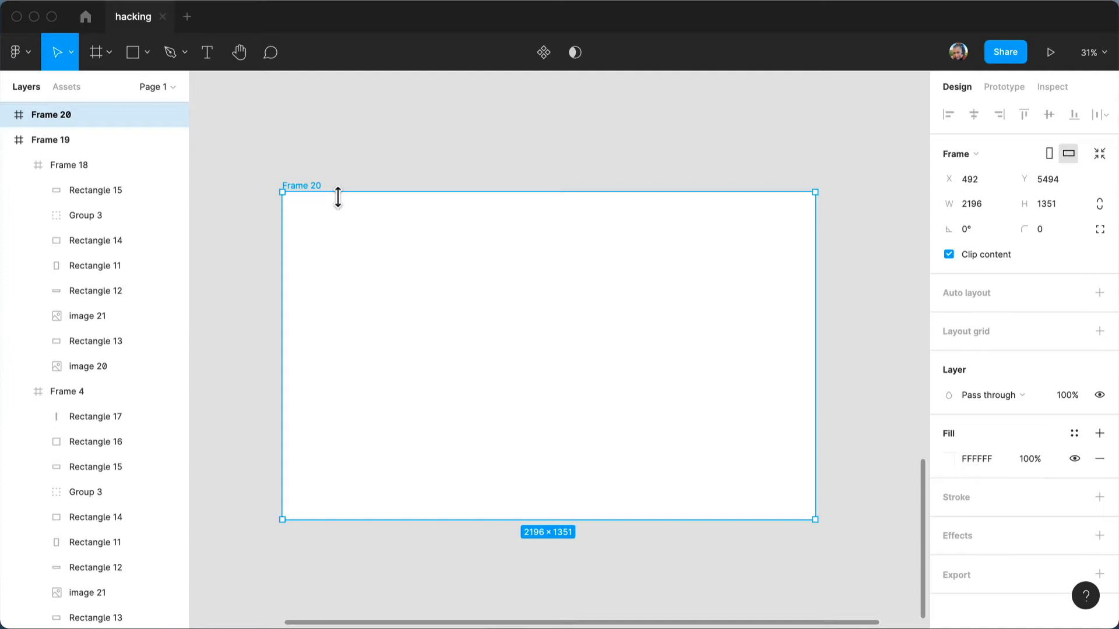
mouse_move(336, 198)
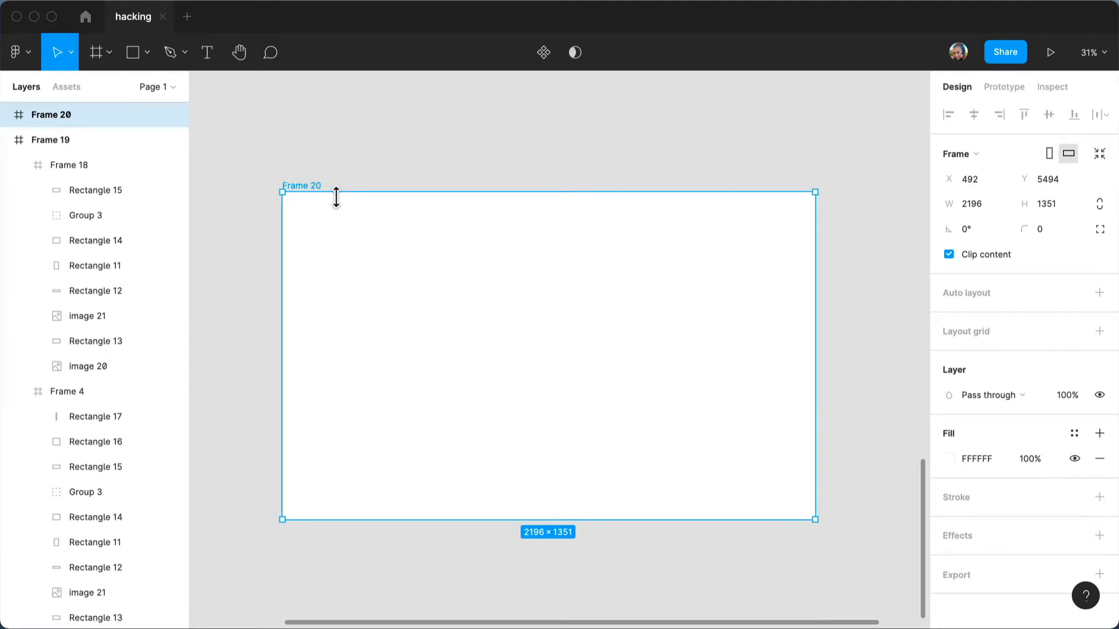
Paste the Twitter home screenshot into Frame 20 as image 23
key(ctrl+v)
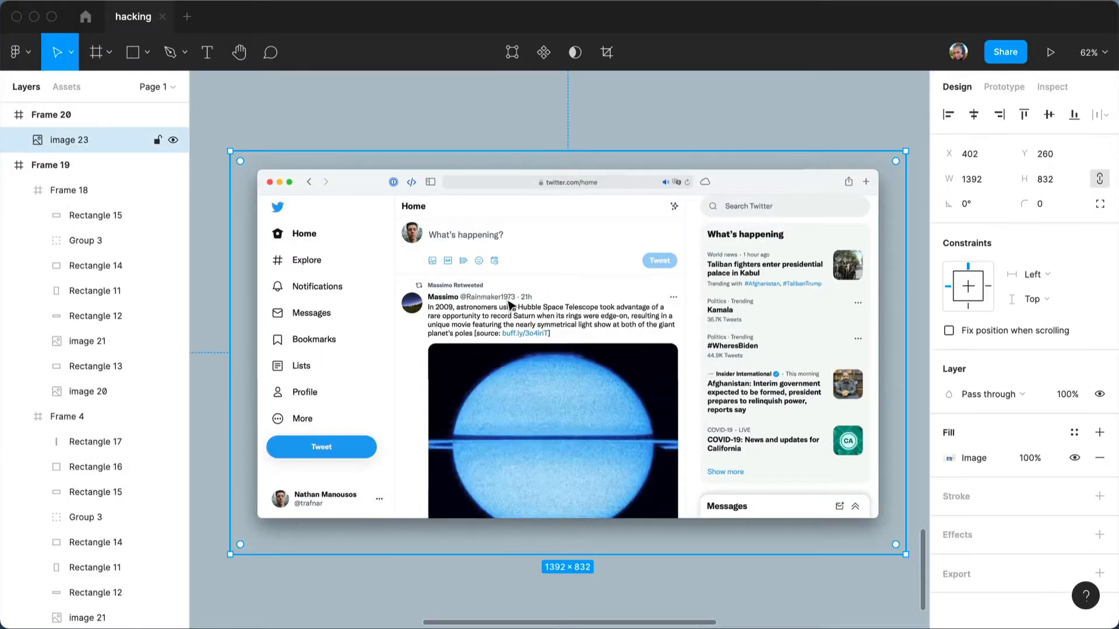
Select the Twitter screenshot image 23 inside Frame 20
click(972, 457)
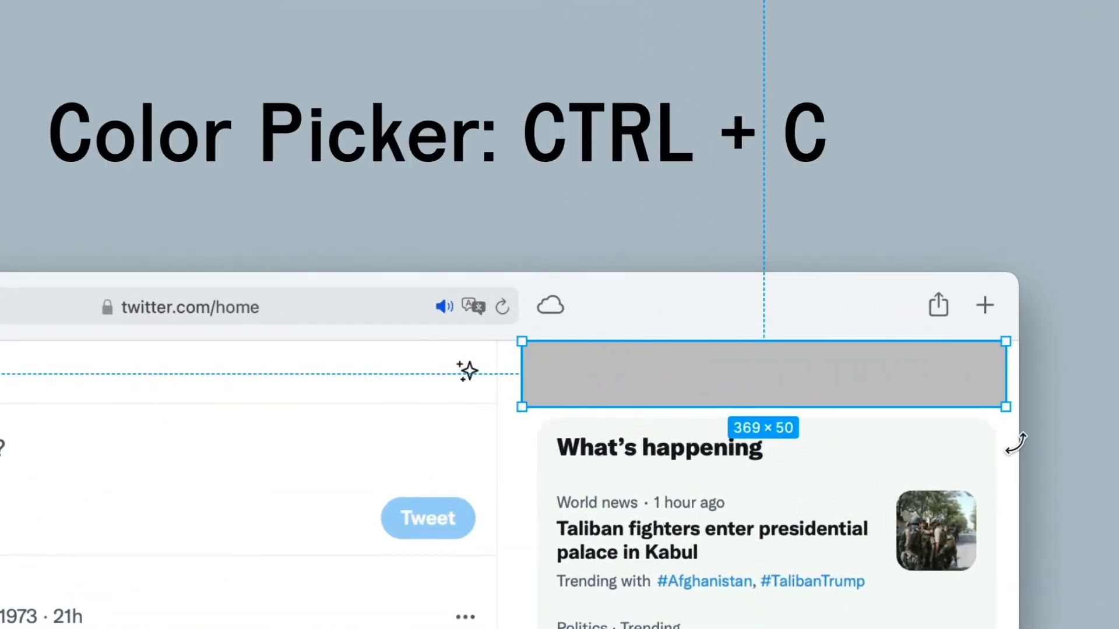
Sample the page colour and stretch a grey block over the right trending column
key(ctrl+c)
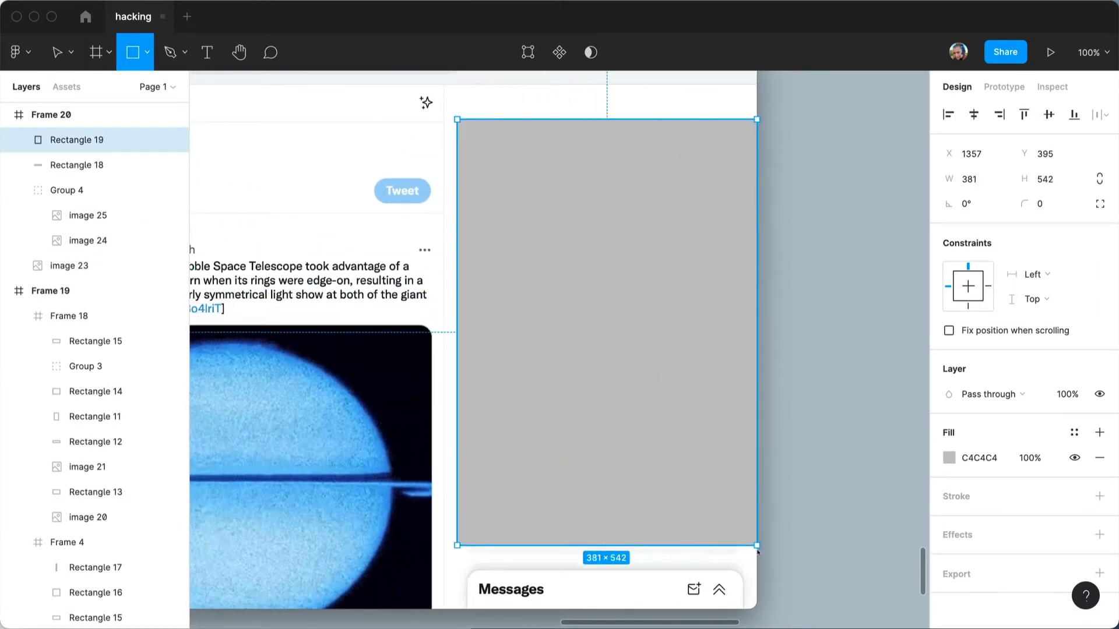
drag(757, 545, 749, 553)
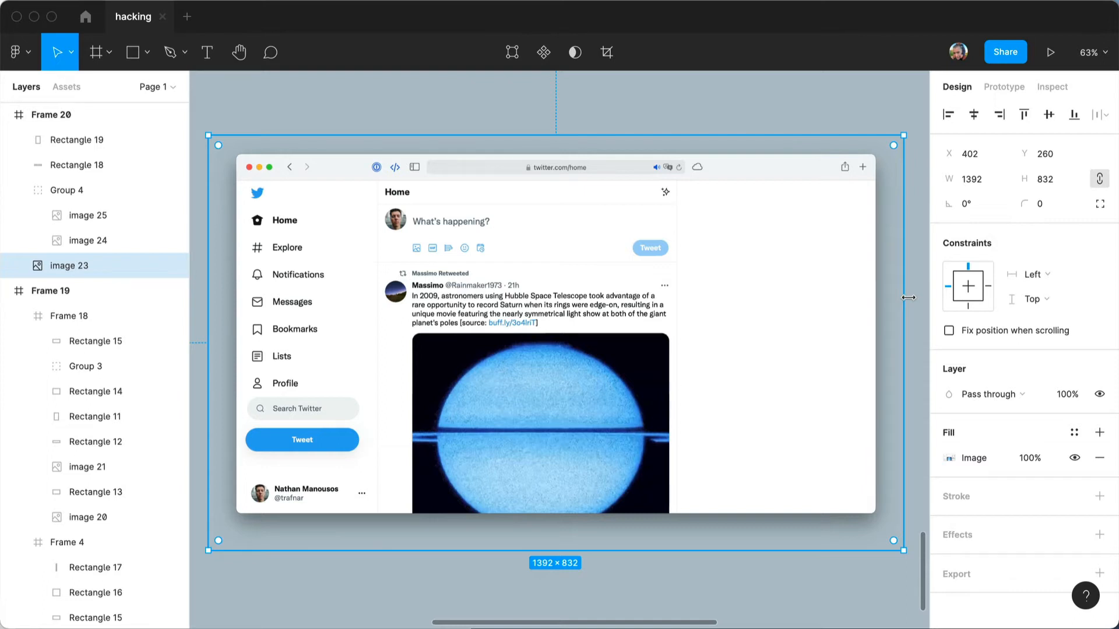
Crop the screenshot from its right edge down past the tweet column to the sidebar icons
drag(905, 297, 815, 297)
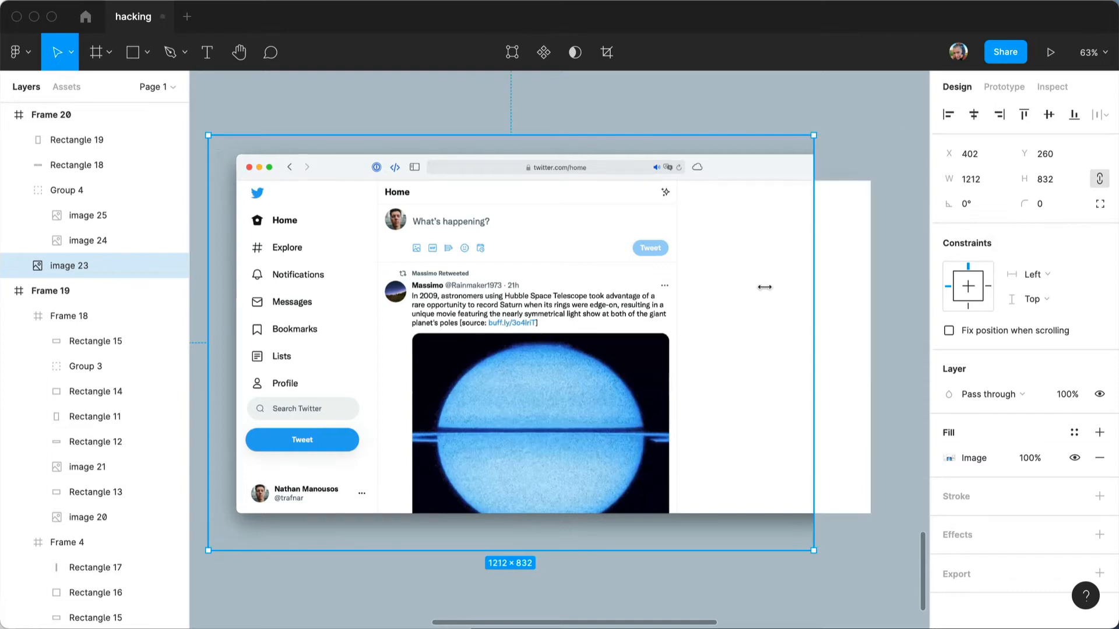
drag(813, 287, 639, 287)
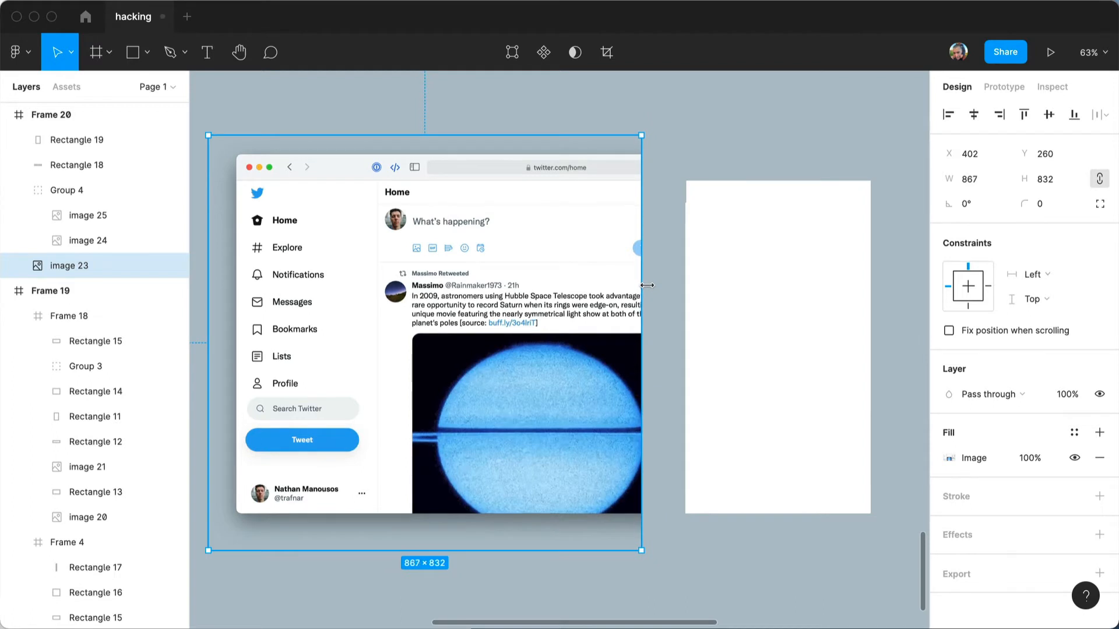
drag(641, 285, 730, 293)
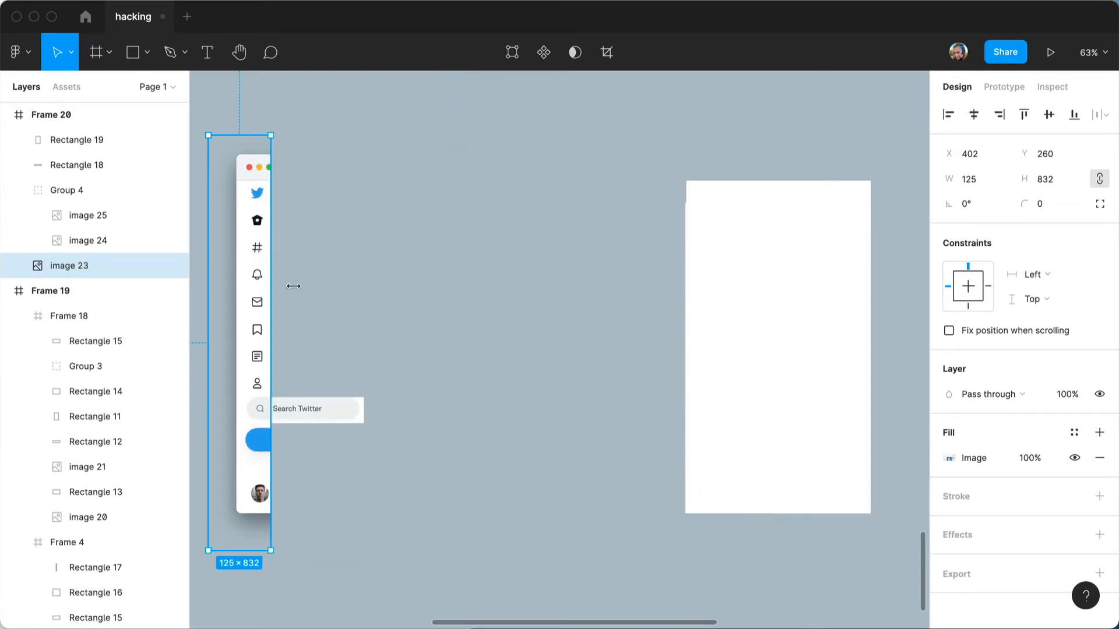
drag(272, 288, 299, 288)
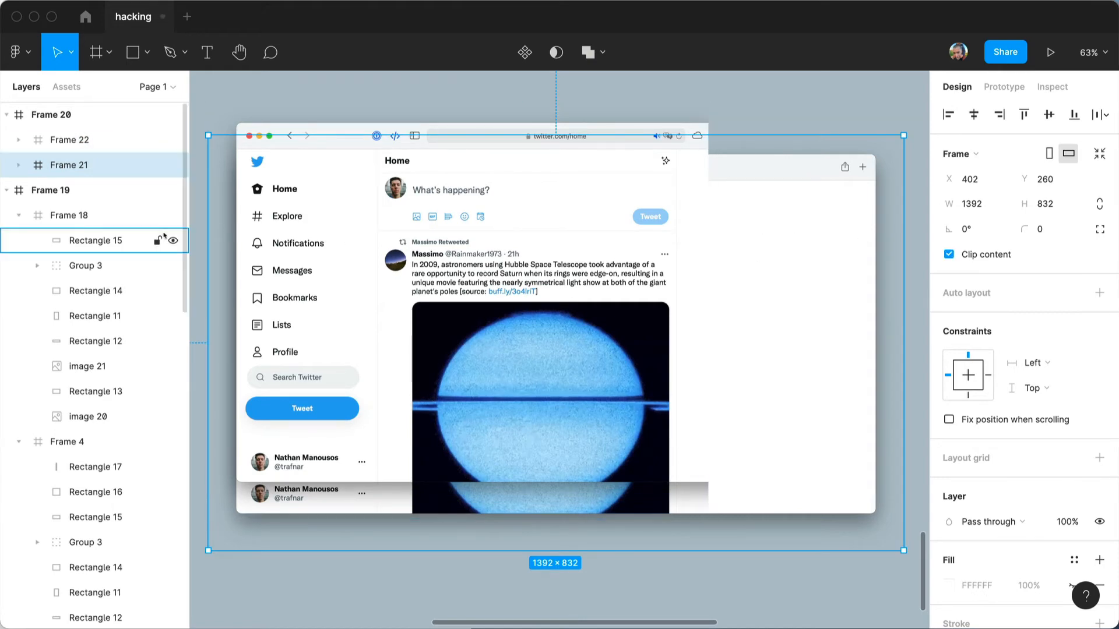
Crop the second screenshot frame down to a narrow strip of the window's right edge
click(69, 138)
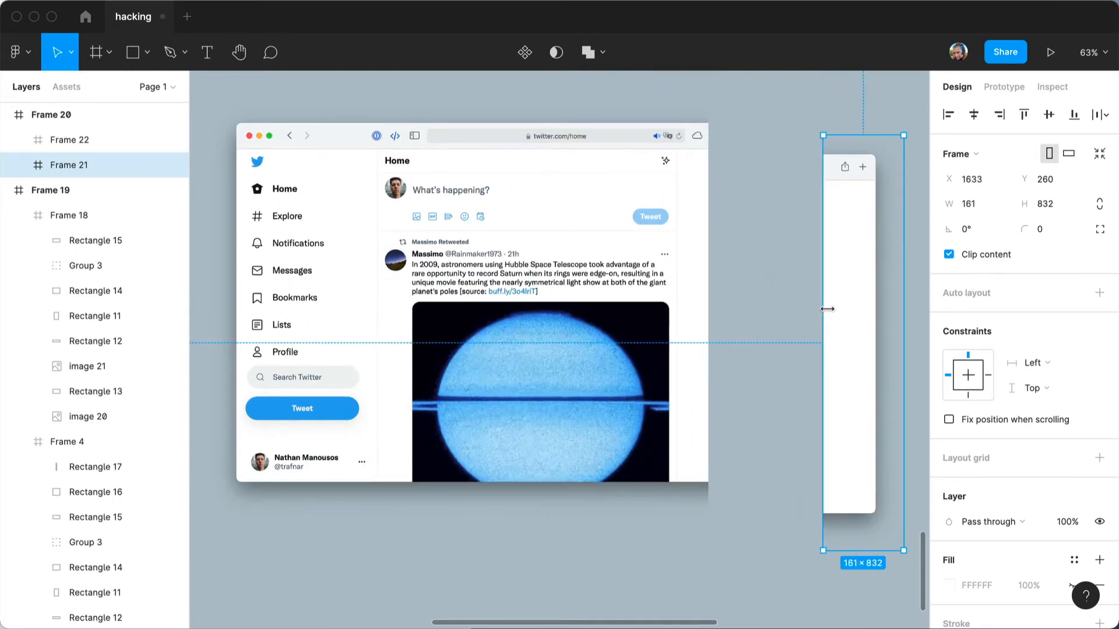
drag(861, 306, 739, 203)
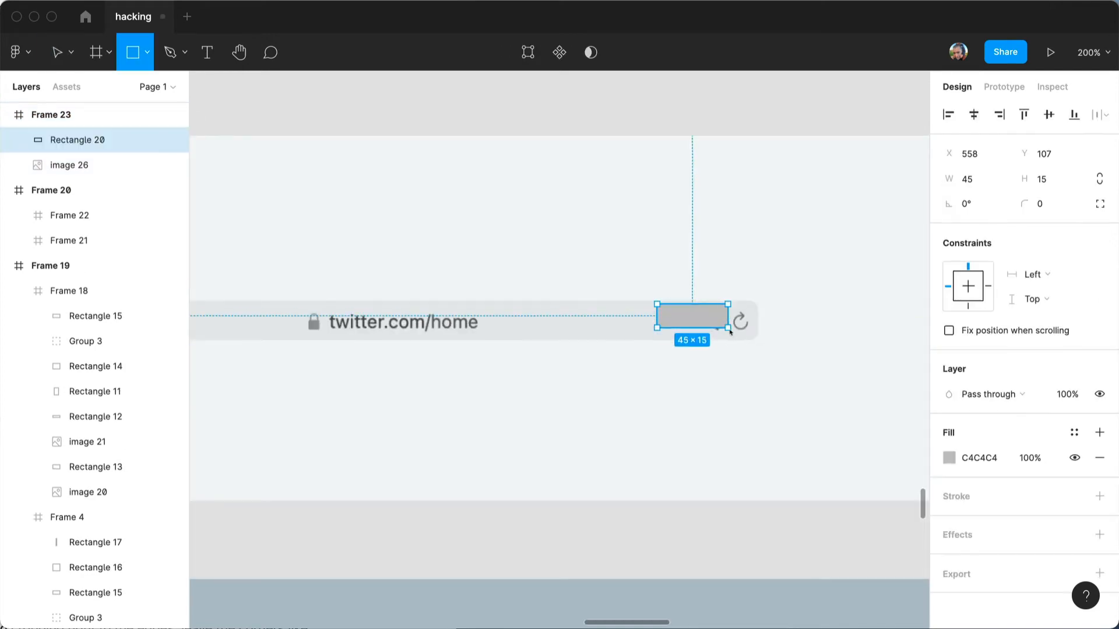
Cover the icons beside the reload arrow and align the address bar pieces by their tops
click(57, 51)
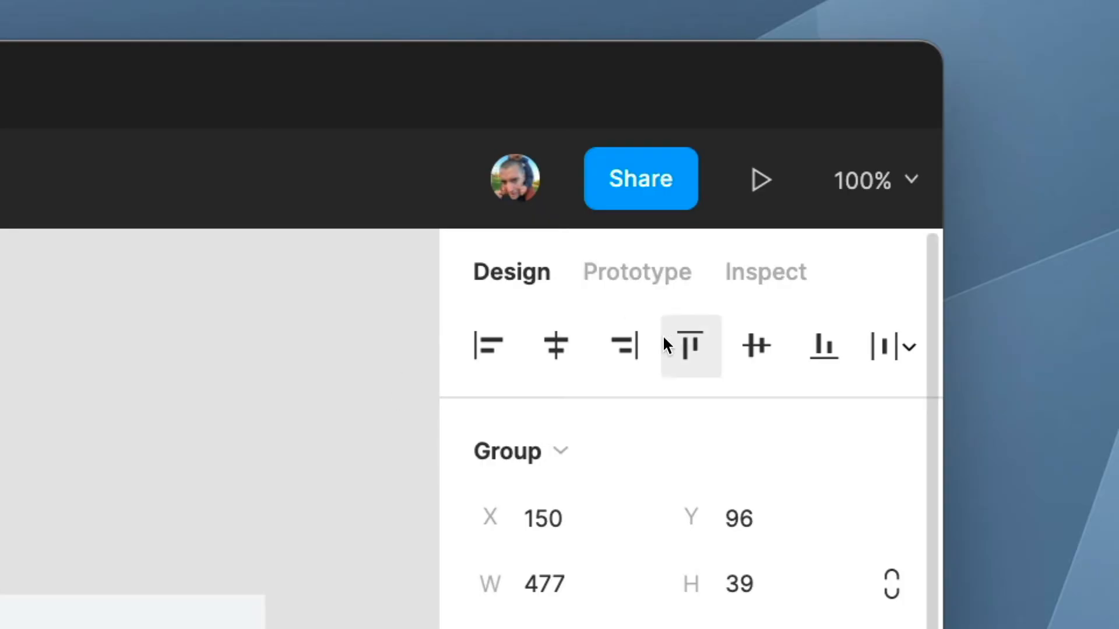
click(756, 346)
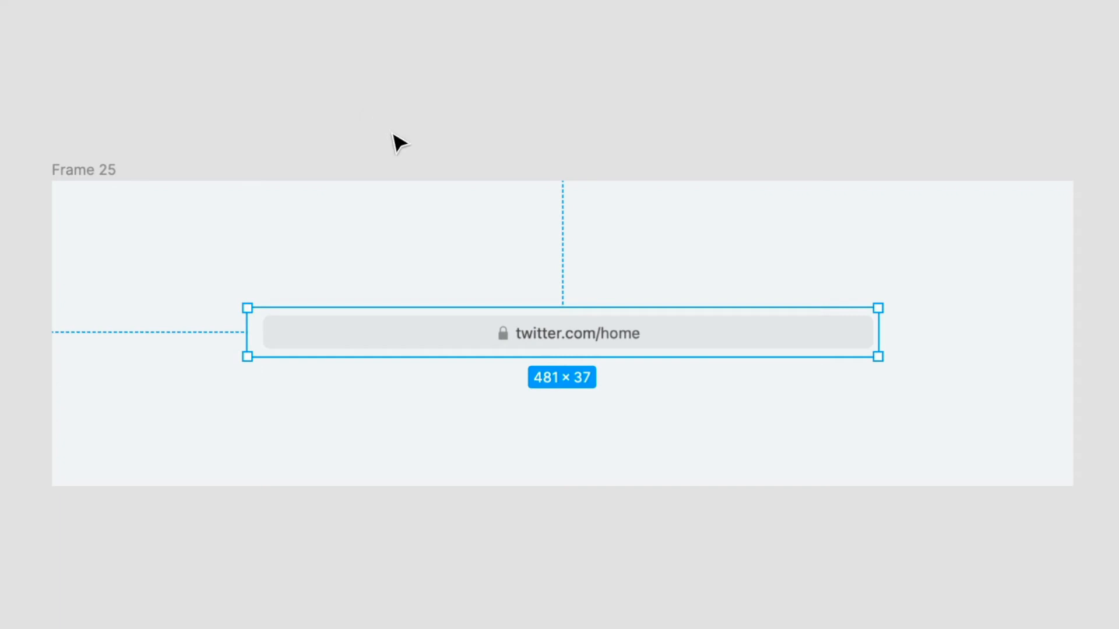
mouse_move(392, 345)
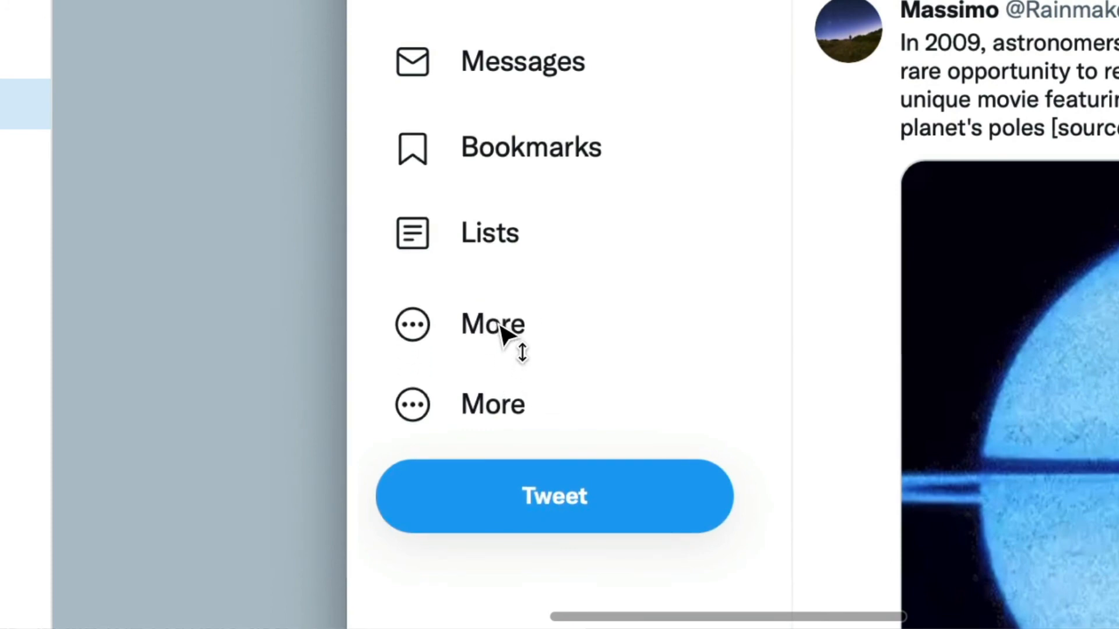
Select the duplicated More menu item to place under Lists
click(492, 327)
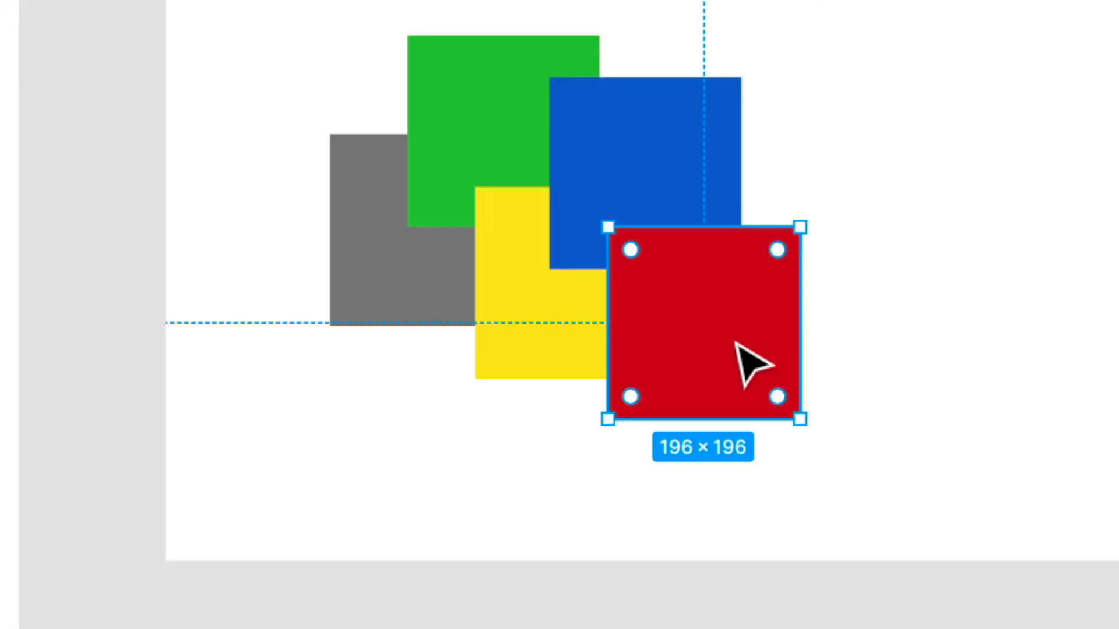
Set the red square's opacity to 50% so the squares behind show through
key(5)
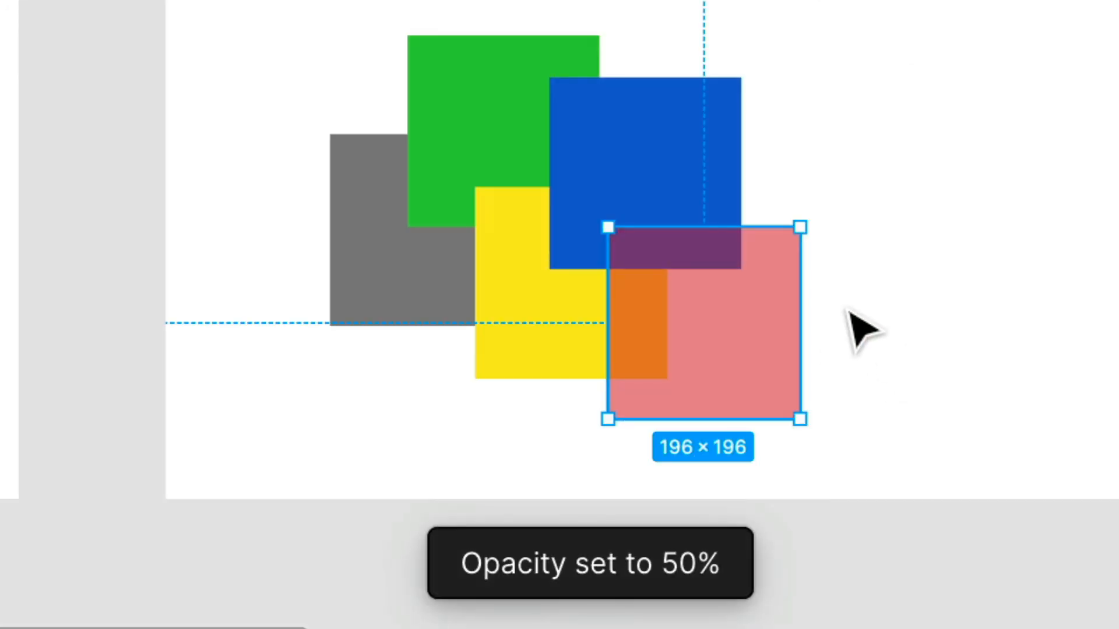